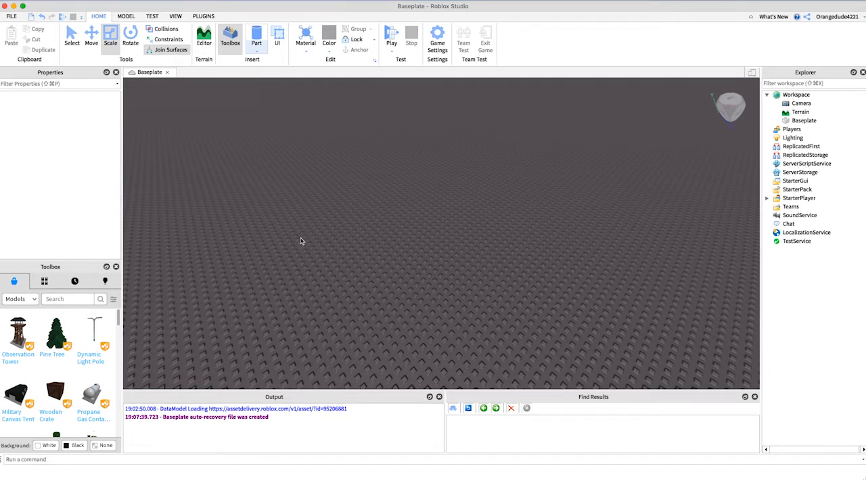
{"action": "mouse_move", "coordinate": [595, 253]}
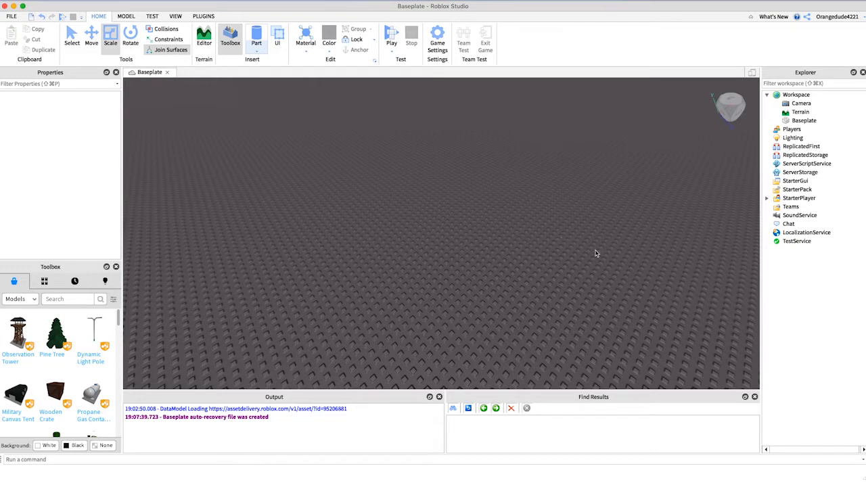
{"action": "mouse_move", "coordinate": [567, 234]}
{"action": "type", "text": "sc"}
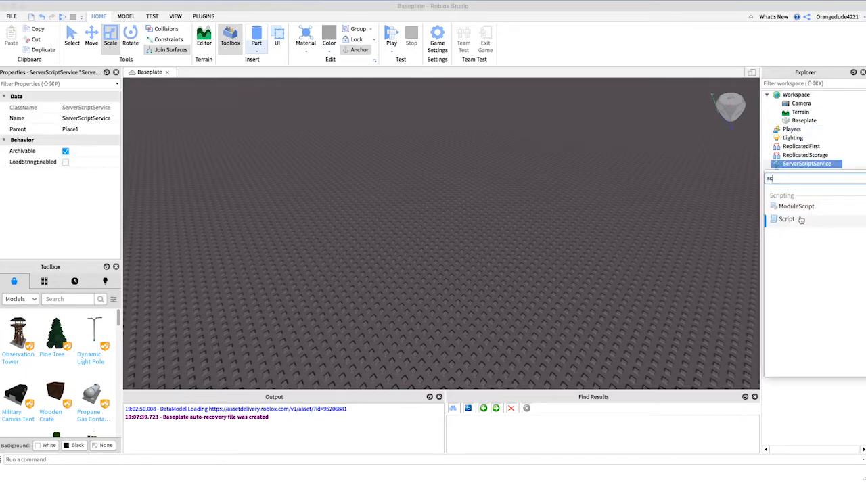
- Insert a new Script into ServerScriptService and name it Variables
{"action": "left_click", "coordinate": [787, 219]}
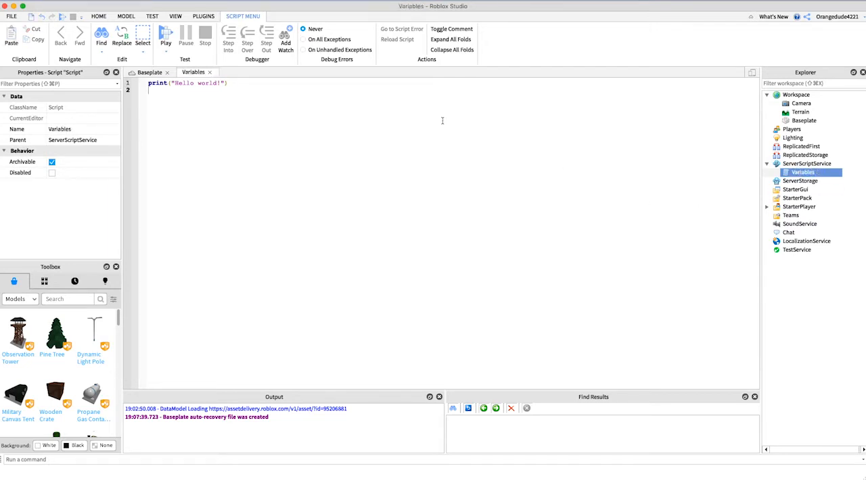
- Replace the default Hello world print with x = 1 and y = 2, then erase them
{"action": "key", "text": "ctrl+a"}
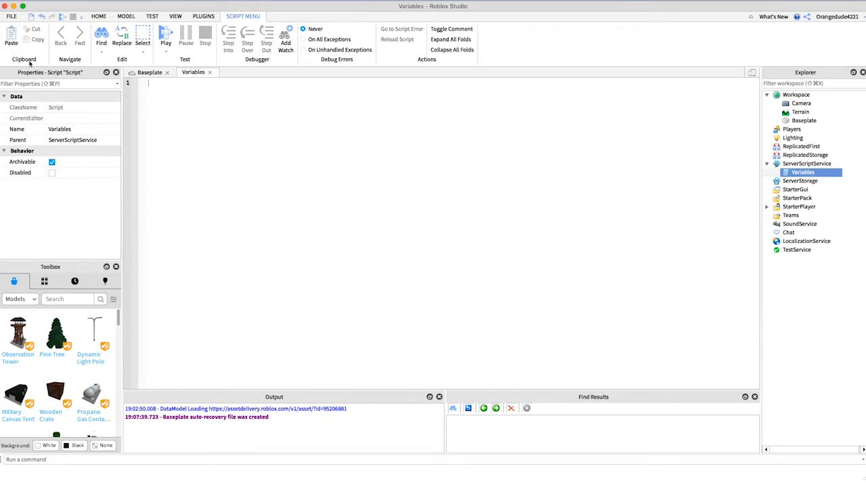
{"action": "mouse_move", "coordinate": [122, 360]}
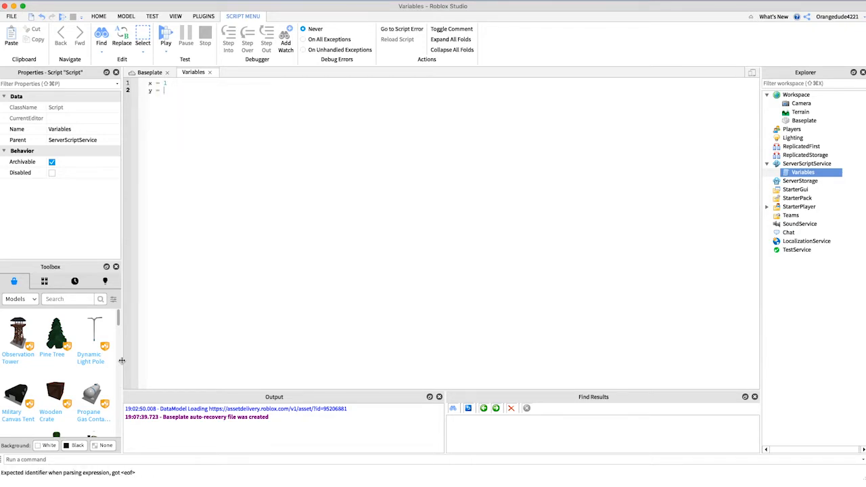
{"action": "type", "text": "2"}
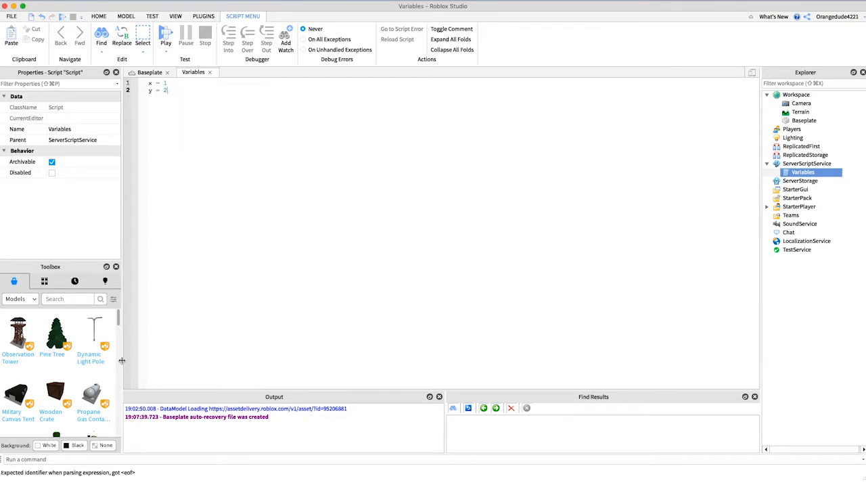
{"action": "key", "text": "Backspace"}
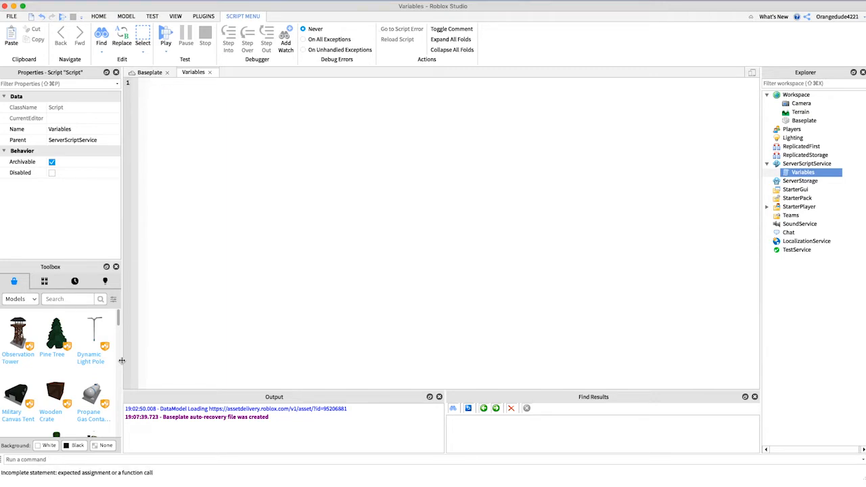
- Declare local x = 1 and local y = 2, then delete both lines to leave the script empty
{"action": "type", "text": "local x = 1"}
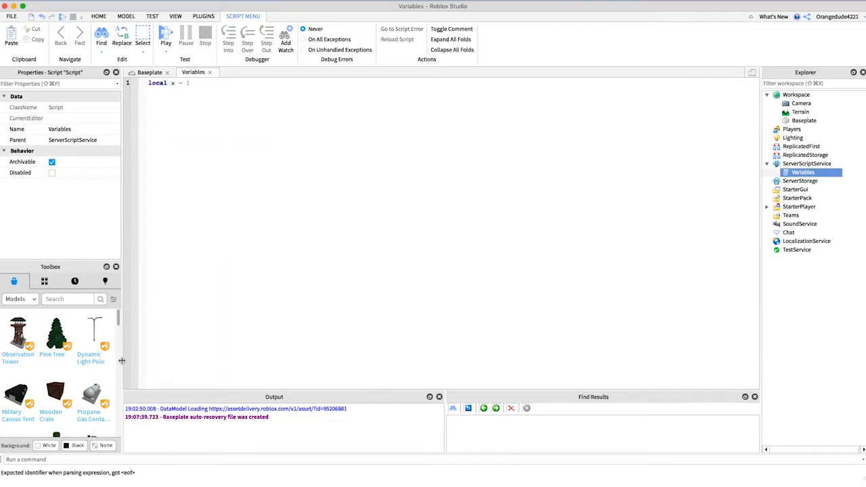
{"action": "type", "text": "local x"}
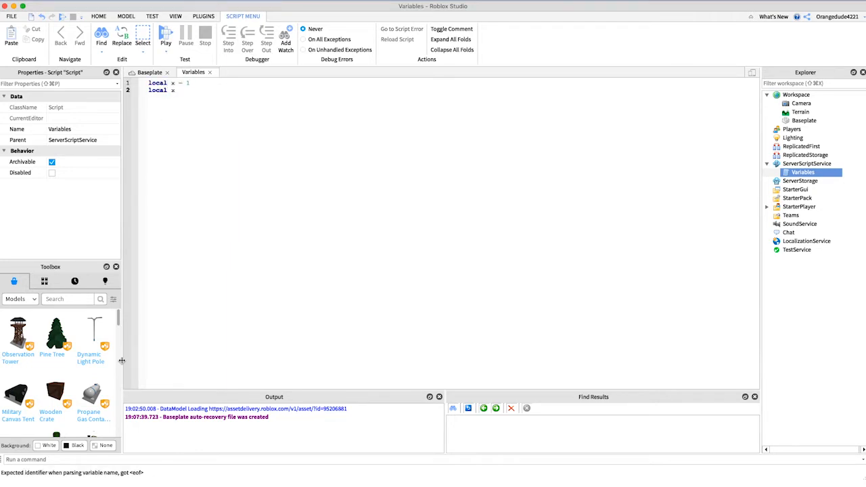
{"action": "type", "text": "y = 2"}
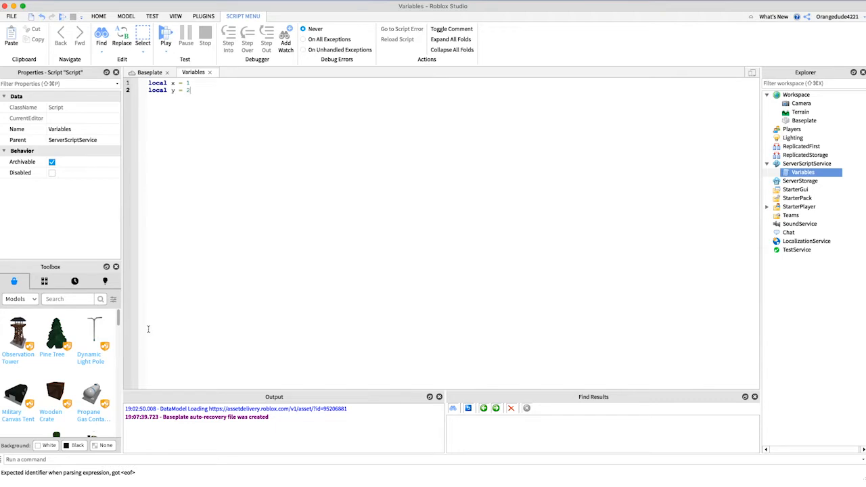
{"action": "double_click", "coordinate": [157, 82]}
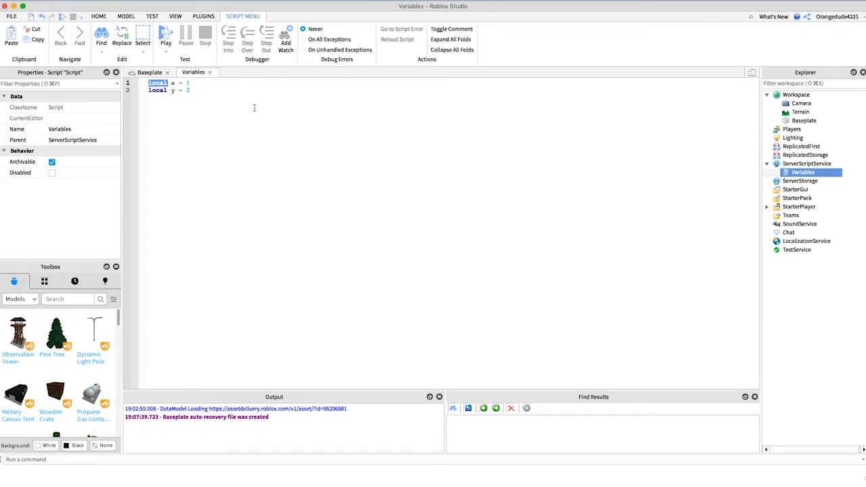
{"action": "left_click", "coordinate": [191, 90]}
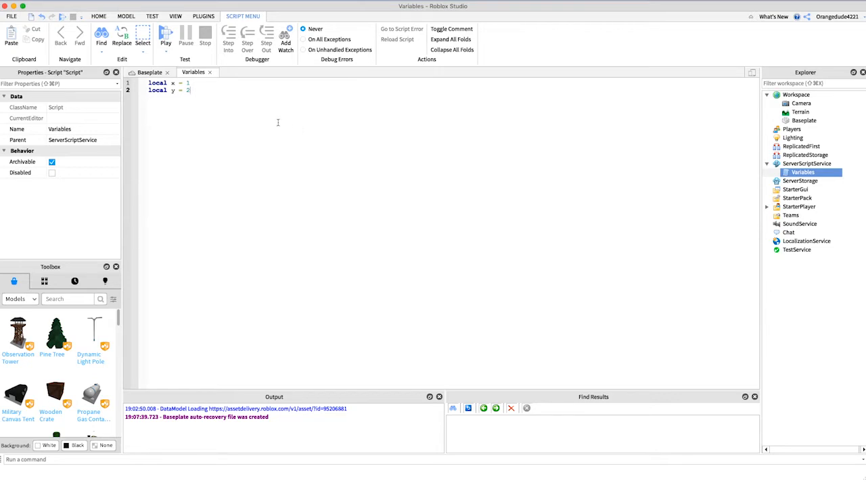
{"action": "mouse_move", "coordinate": [237, 98]}
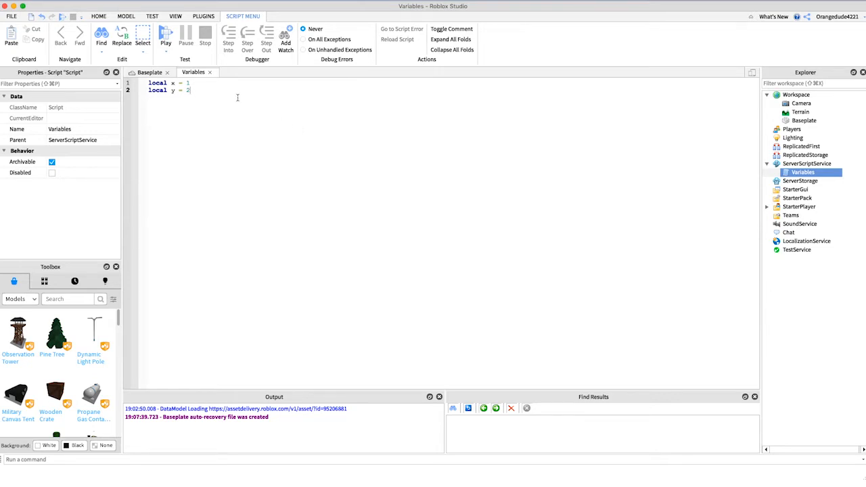
{"action": "key", "text": "ctrl+a"}
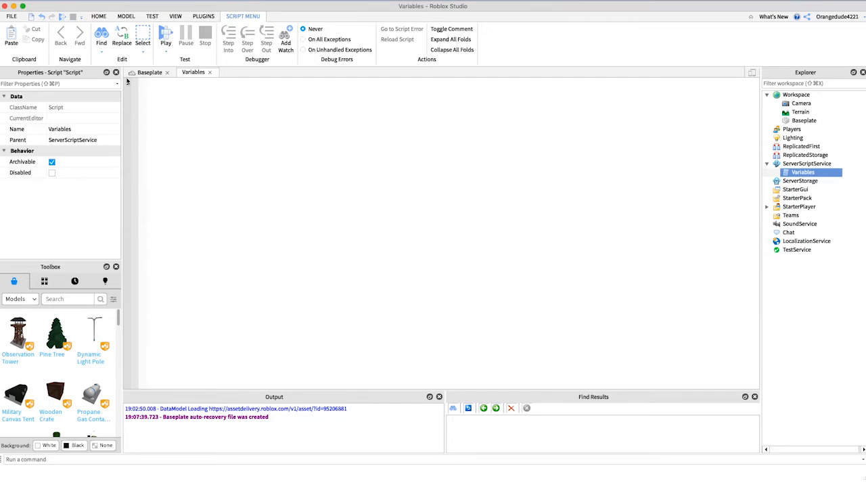
- Declare a string variable local variable = "hi"
{"action": "type", "text": "local"}
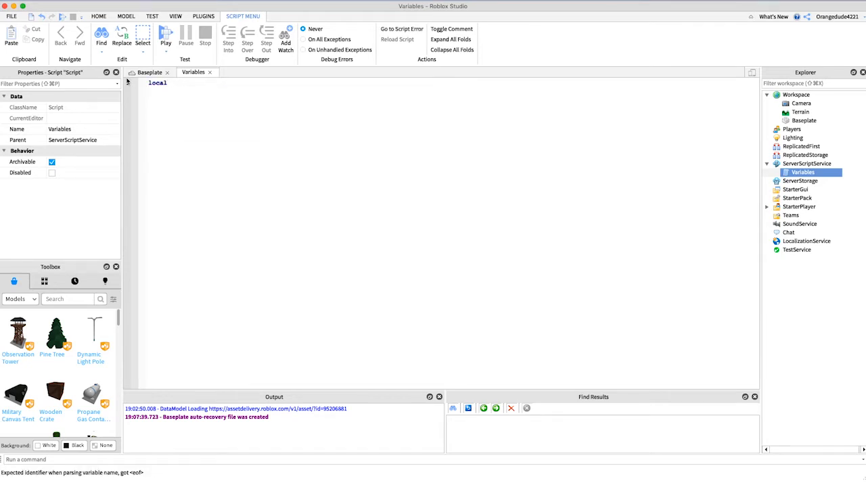
{"action": "type", "text": "varia"}
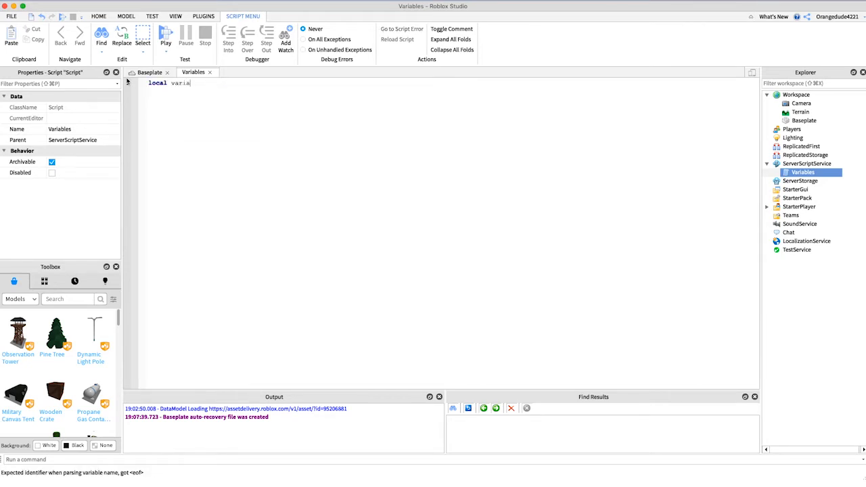
{"action": "type", "text": "ble ="}
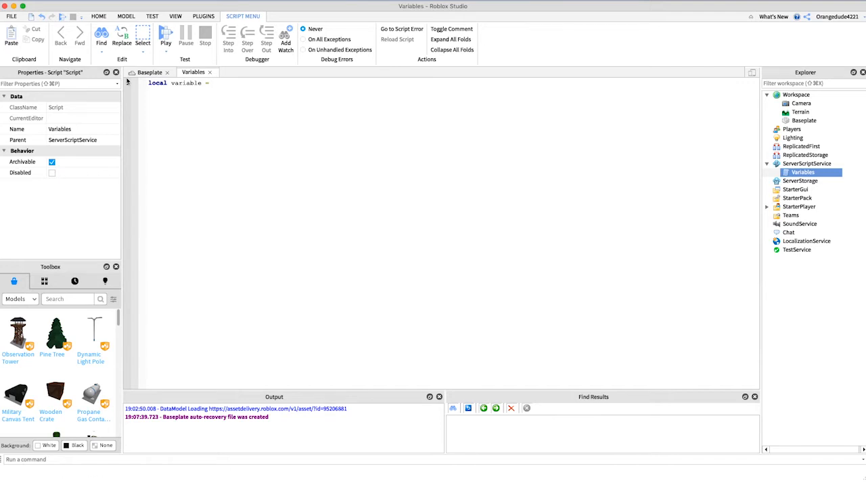
{"action": "type", "text": "\"\""}
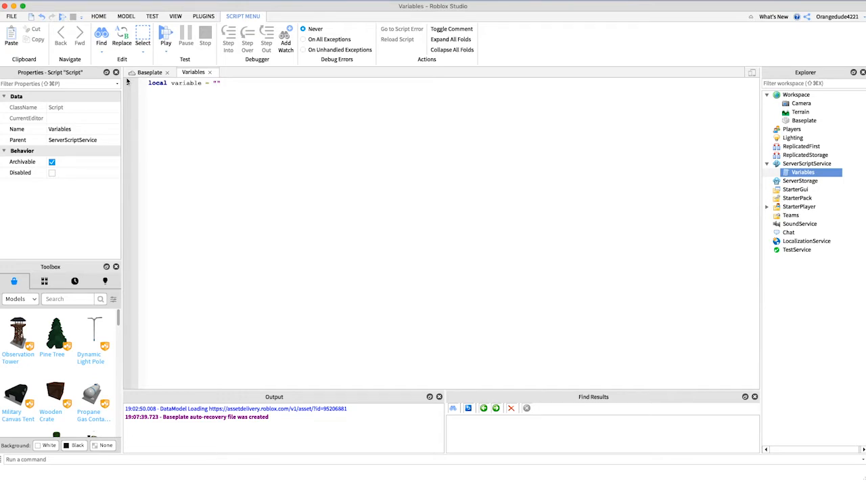
{"action": "type", "text": "hi"}
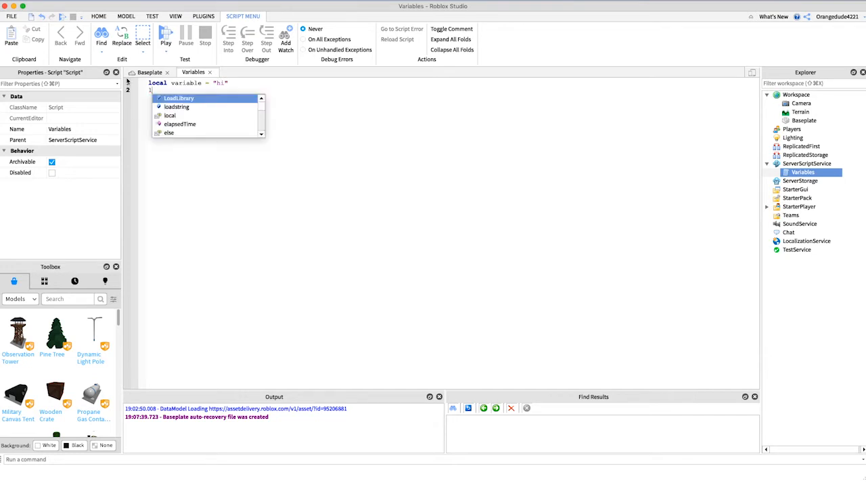
- Add a second string variable holding "wyatt", then delete both lines
{"action": "type", "text": "local variable1 = \""}
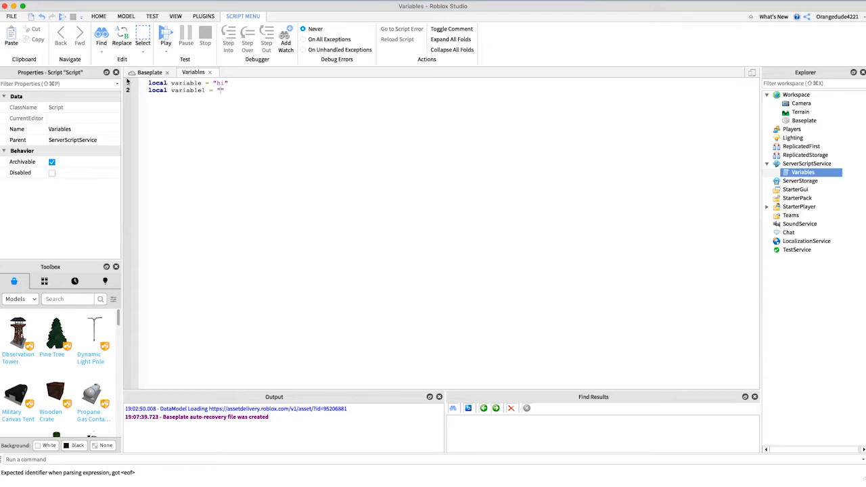
{"action": "type", "text": "wyatt"}
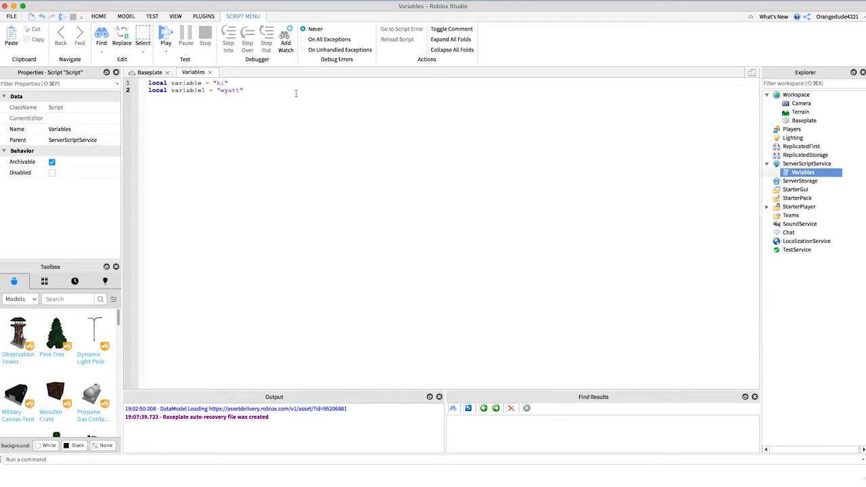
{"action": "key", "text": "ctrl+a"}
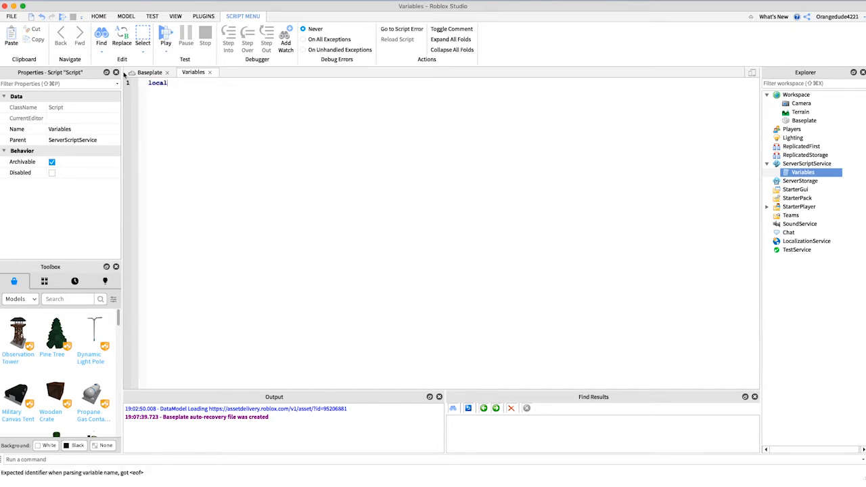
- Declare local variable = 399 as a number, replacing the initial 0
{"action": "type", "text": "variab"}
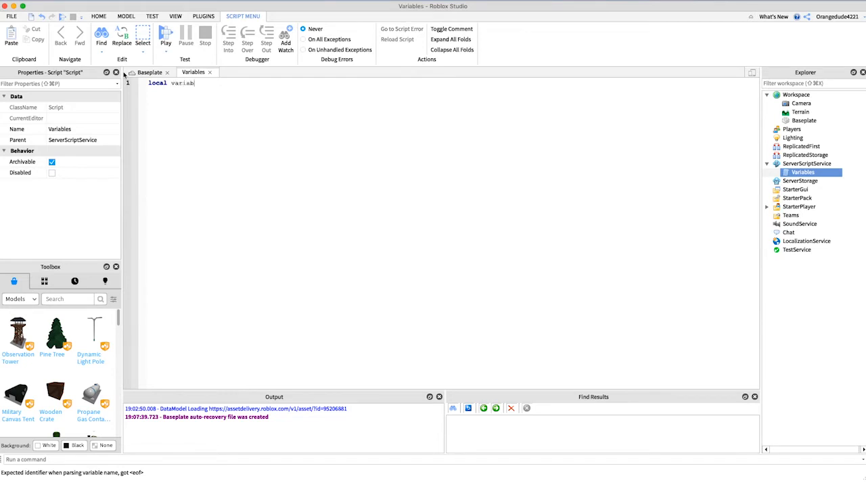
{"action": "type", "text": "le = 0"}
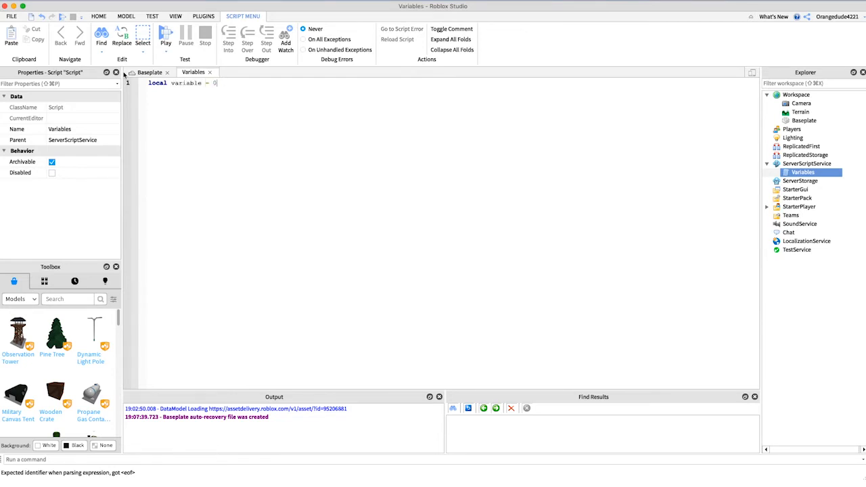
{"action": "key", "text": "Backspace"}
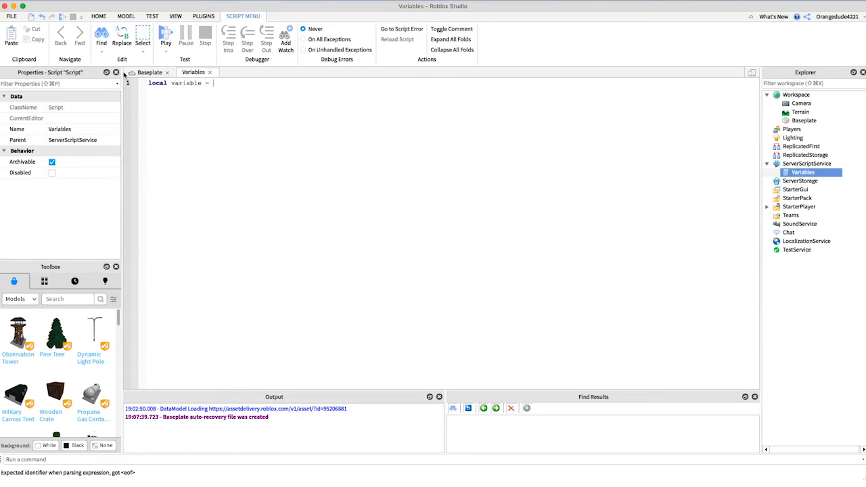
{"action": "type", "text": "399"}
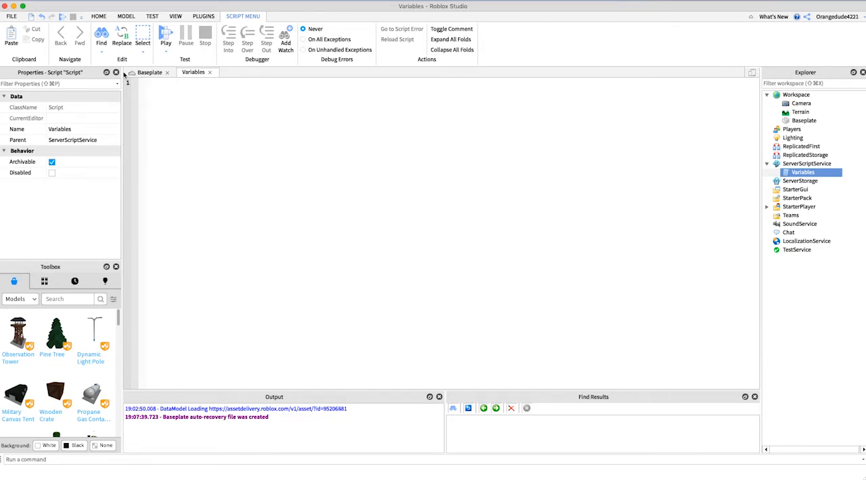
{"action": "type", "text": "local variable = true"}
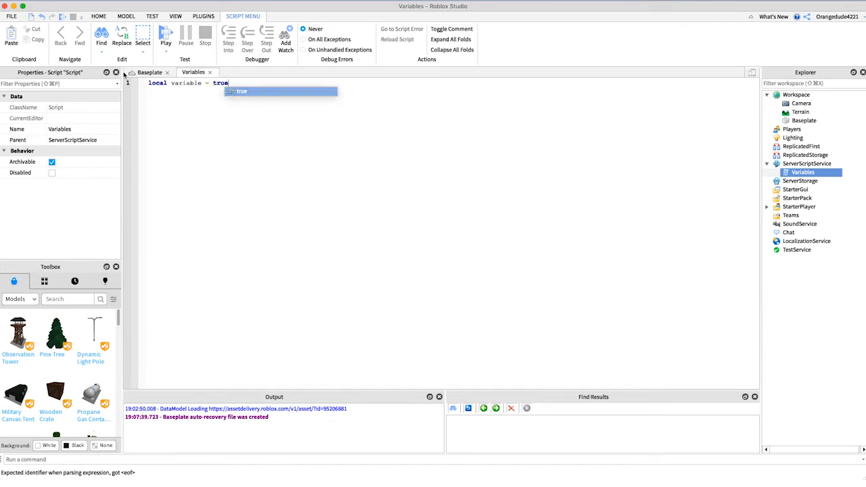
{"action": "type", "text": "false"}
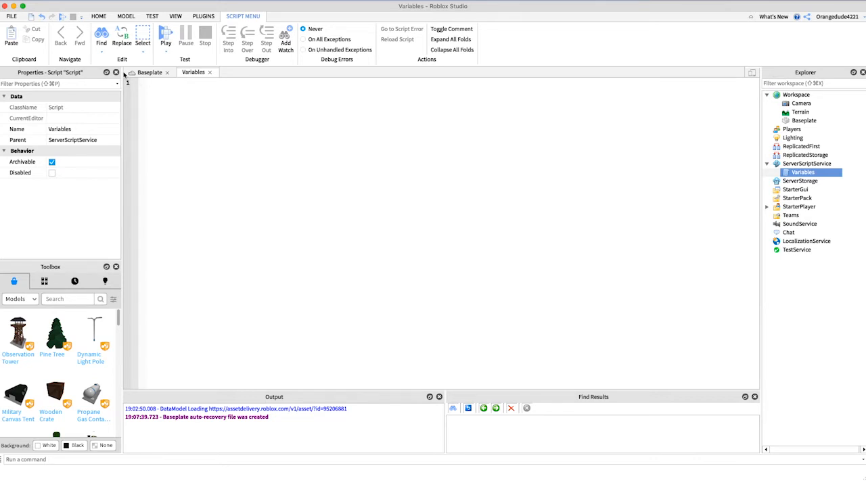
- Write print("Hi, my name is Wyatt")
{"action": "type", "text": "print()"}
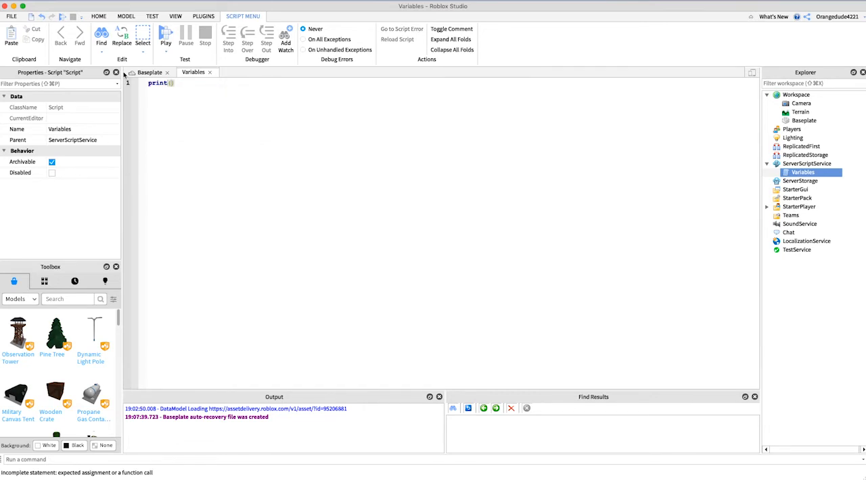
{"action": "type", "text": "\"\""}
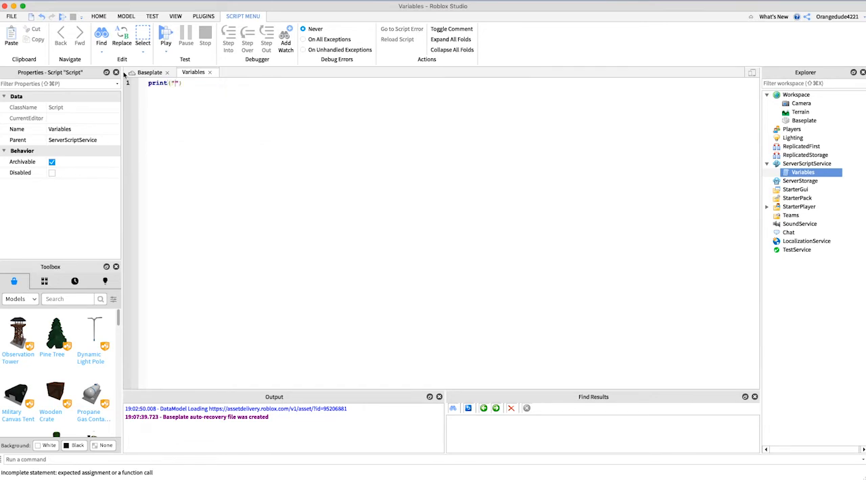
{"action": "type", "text": "Hi, my name"}
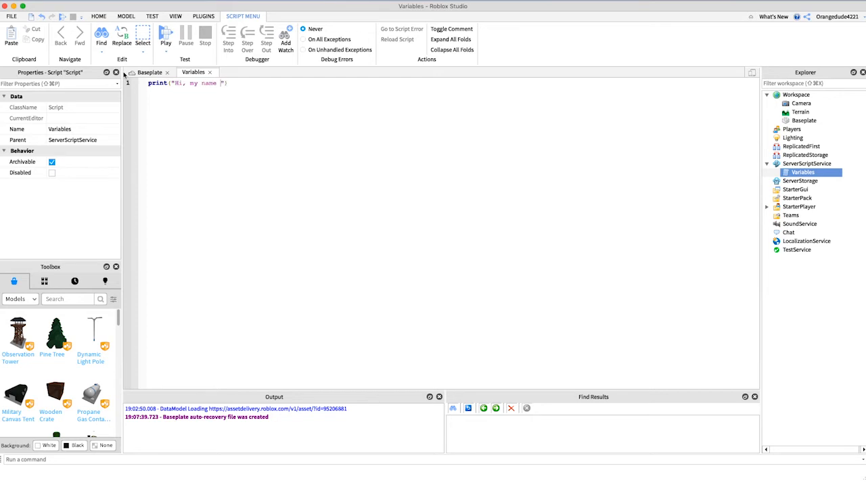
{"action": "type", "text": "is Wyatt"}
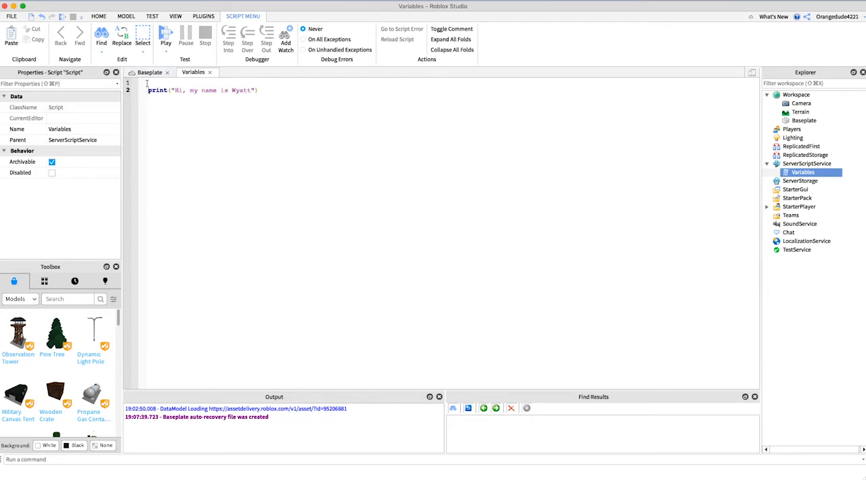
- Add local name = "Wyatt" above and print "Hi, my name is " .. name, confirming it in Output
{"action": "type", "text": "local name ="}
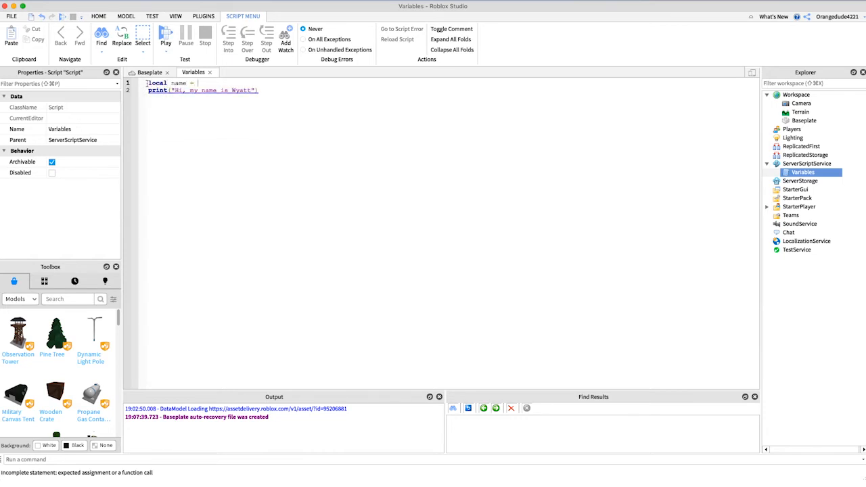
{"action": "type", "text": "\"\""}
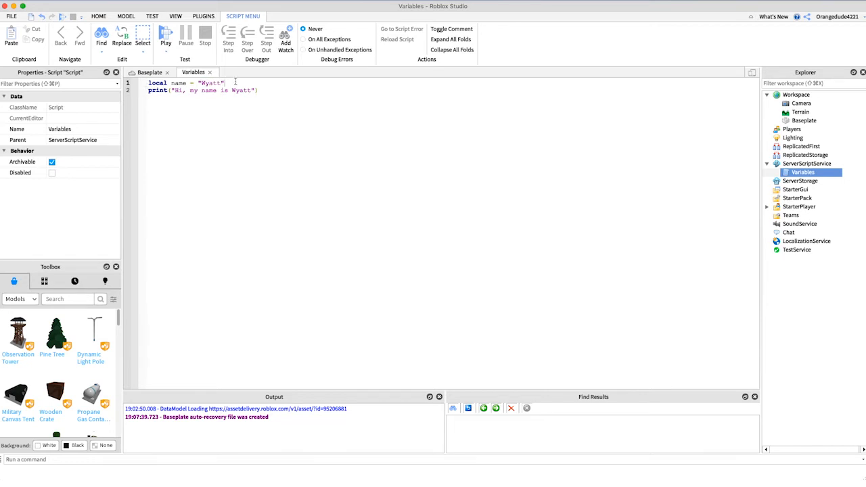
{"action": "key", "text": "Return"}
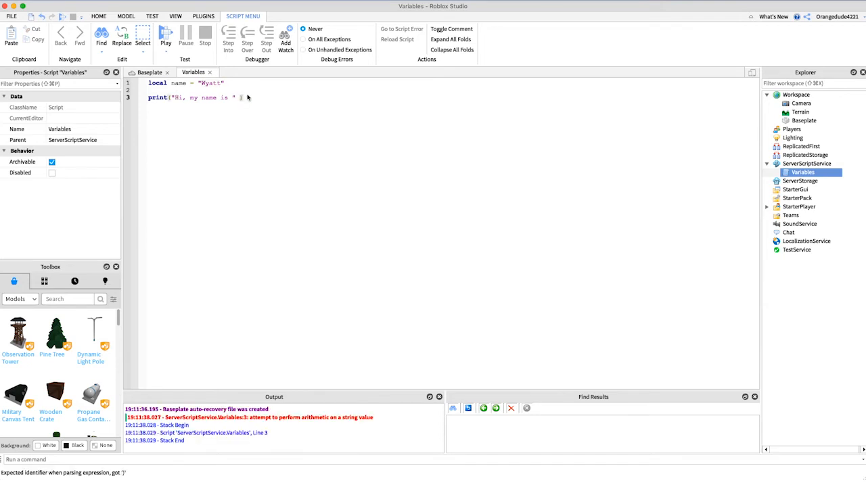
{"action": "type", "text": ".."}
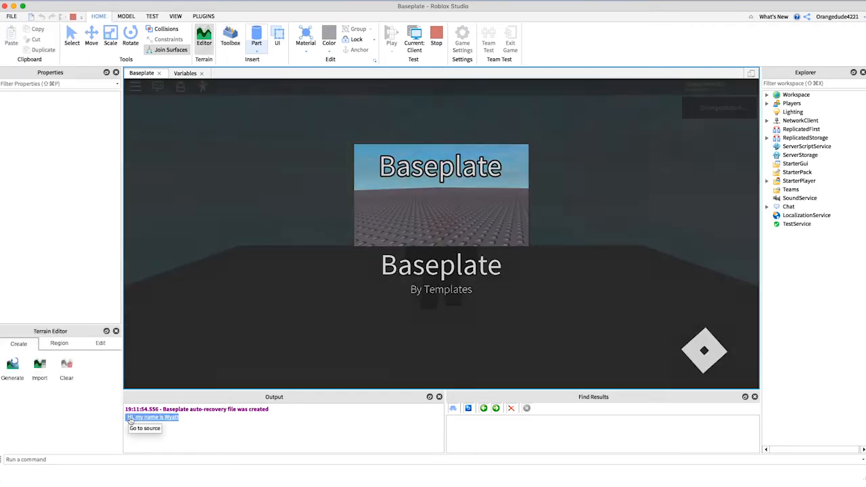
{"action": "left_click", "coordinate": [193, 72]}
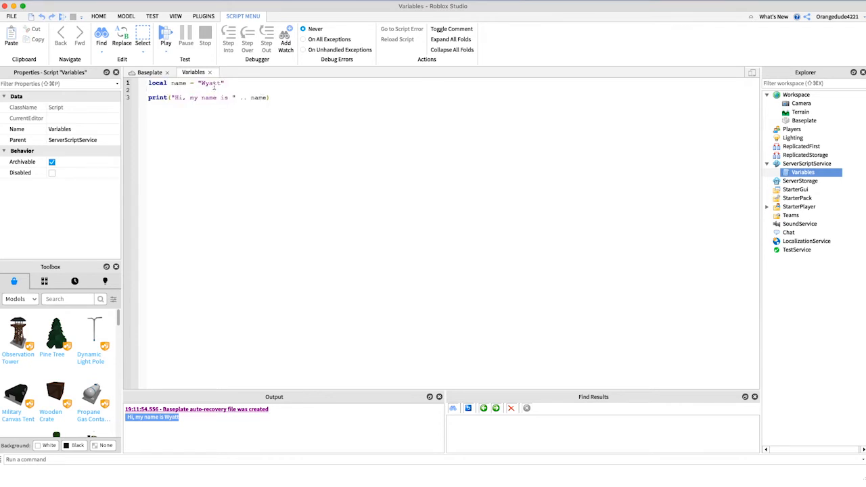
- Change the name value to "George" and play-test so Output prints "Hi, my name is George"
{"action": "double_click", "coordinate": [210, 83]}
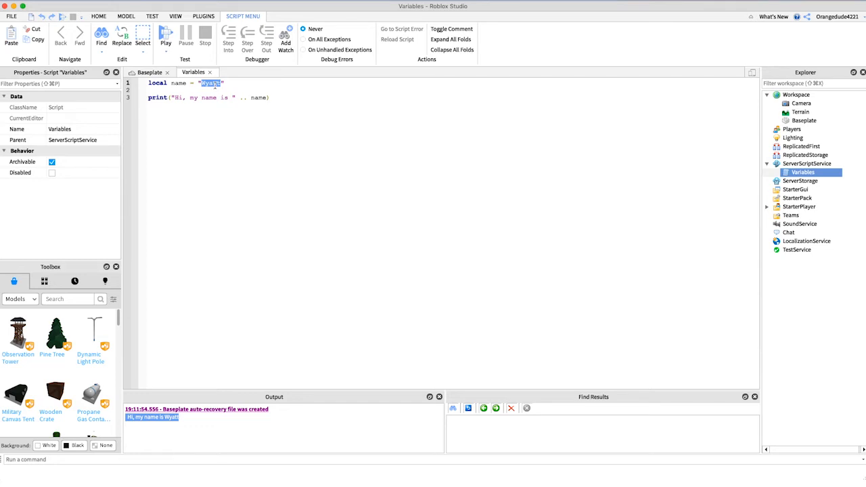
{"action": "type", "text": "George"}
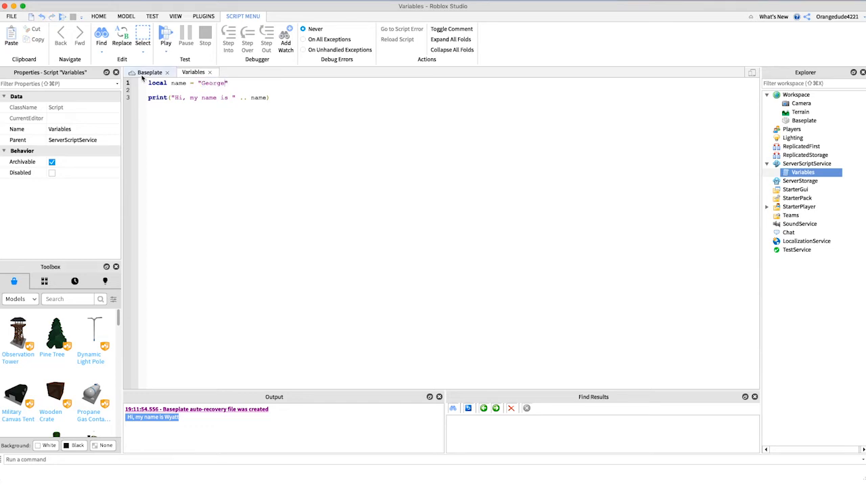
{"action": "left_click", "coordinate": [149, 72]}
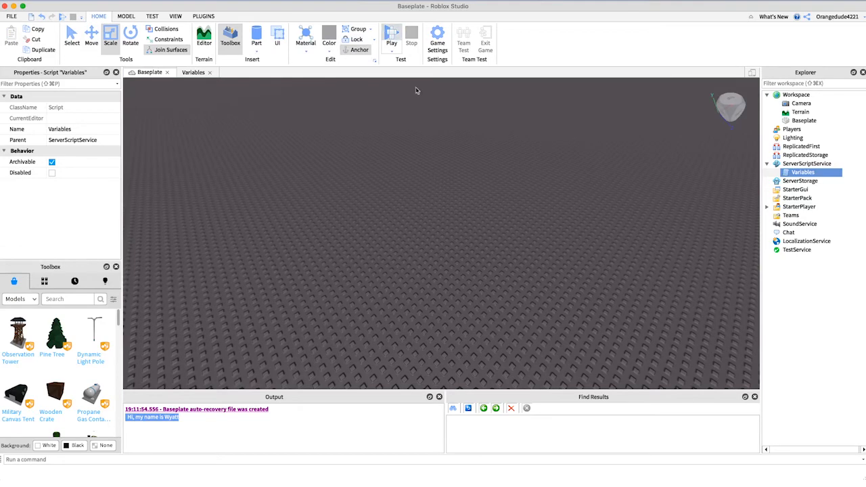
{"action": "left_click", "coordinate": [391, 35]}
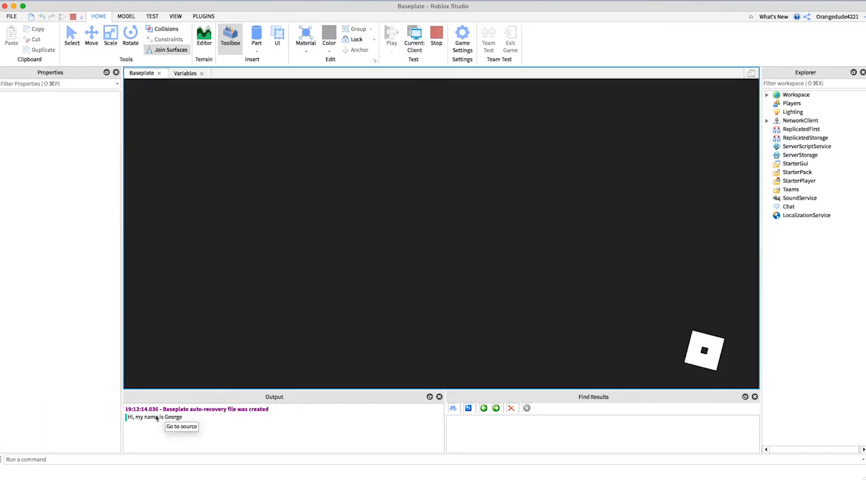
{"action": "left_click", "coordinate": [391, 38]}
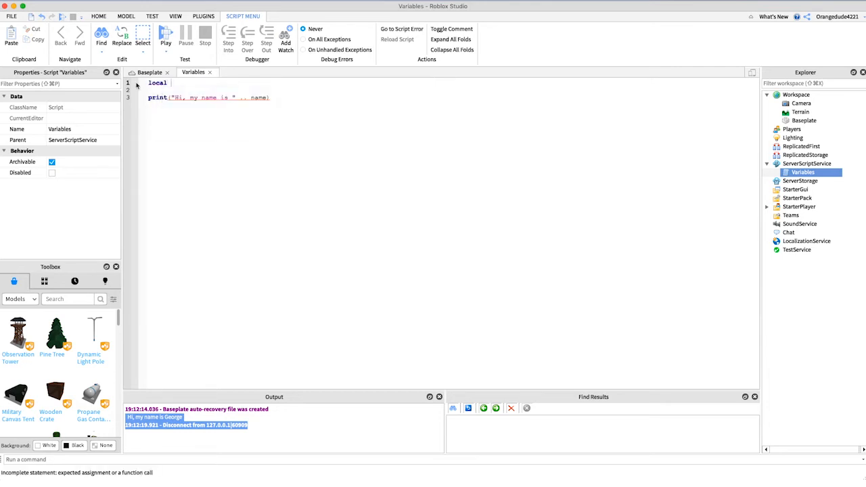
- Declare local num1 = 1 and local num2 = 3
{"action": "type", "text": "num1 = 1"}
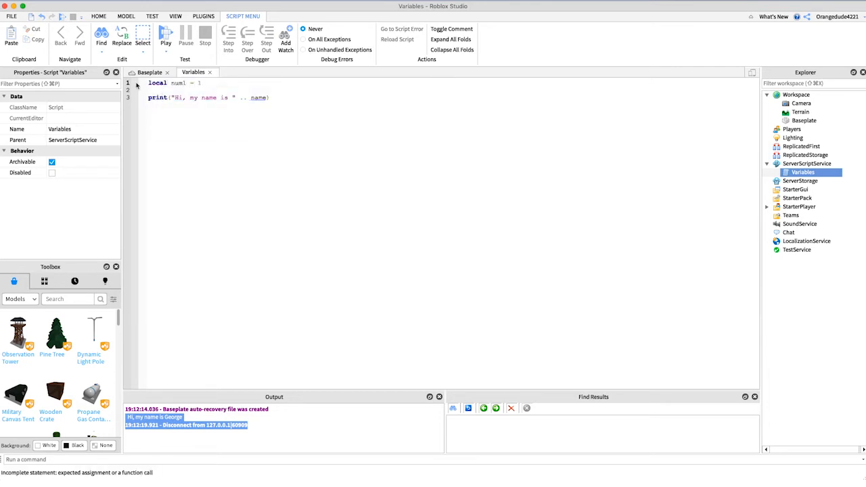
{"action": "type", "text": "local"}
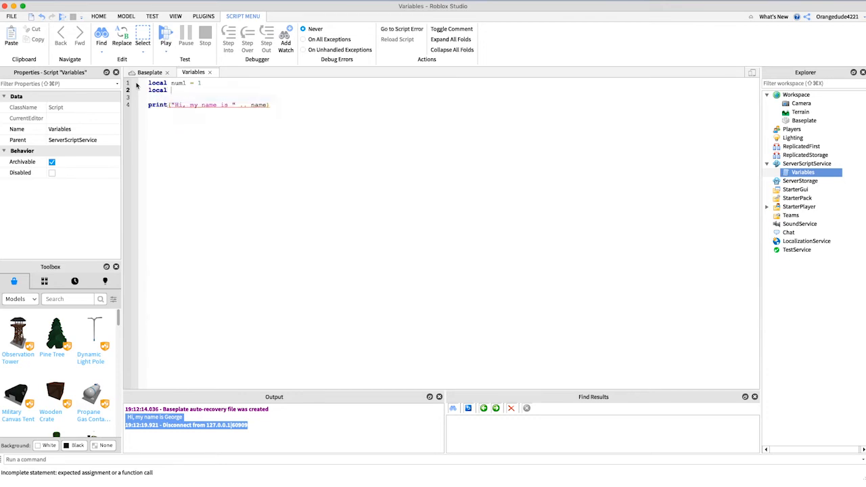
{"action": "type", "text": "num2 = 3"}
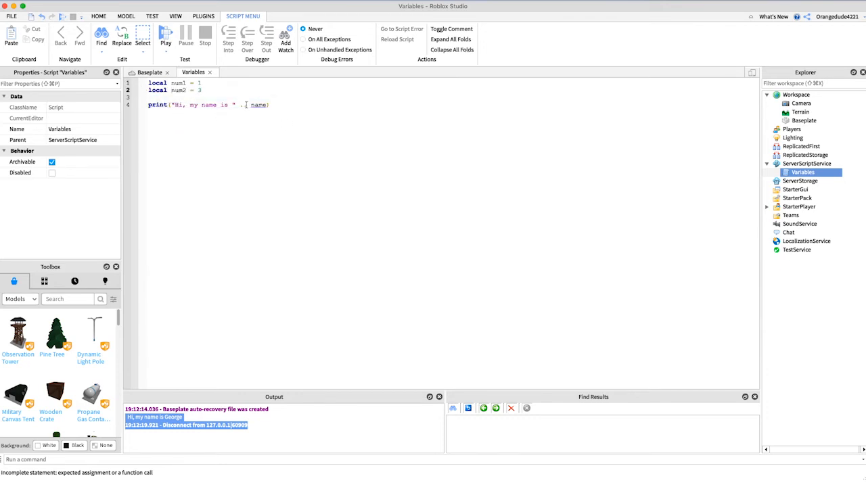
- Add local sum = num1 + num2 and print sum
{"action": "type", "text": "local sum"}
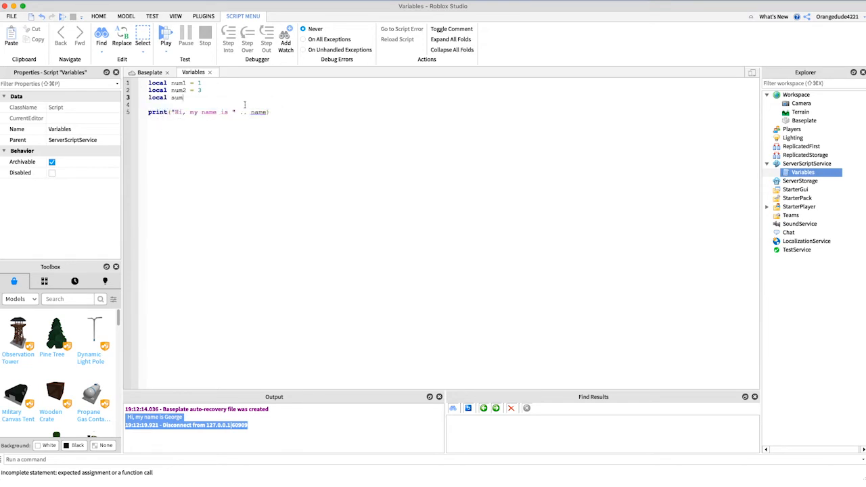
{"action": "type", "text": "= num1"}
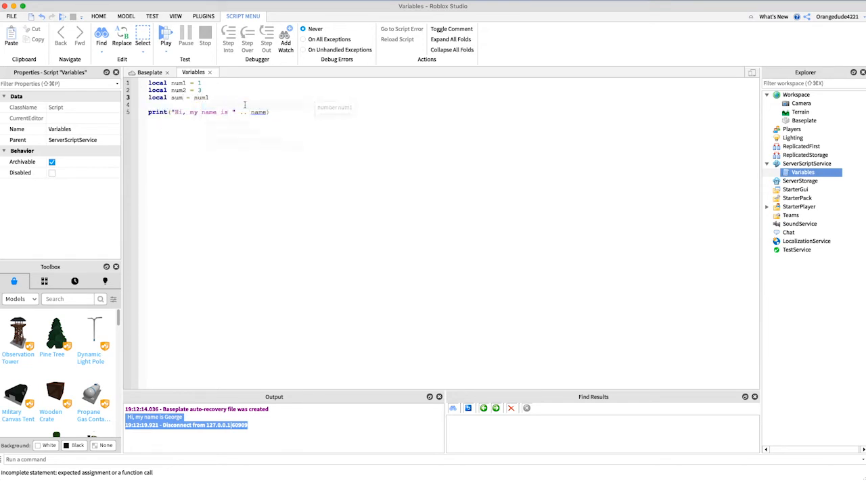
{"action": "type", "text": "+ num2"}
{"action": "left_click", "coordinate": [208, 112]}
{"action": "type", "text": "print(sum"}
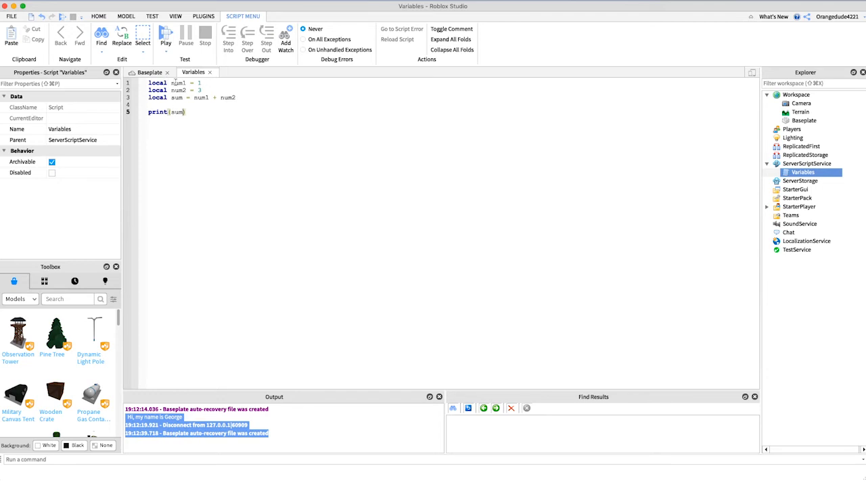
{"action": "double_click", "coordinate": [178, 90]}
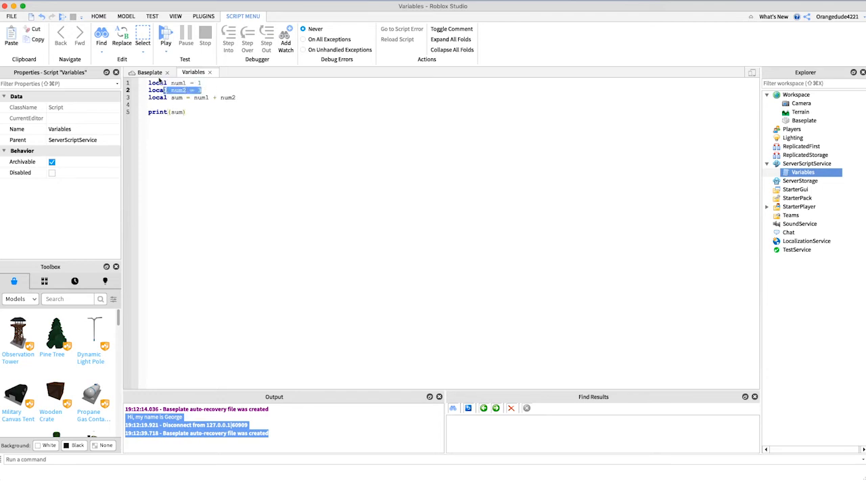
- Play-test the Baseplate so Output prints 4, stop it, and cancel the Game Settings dialog
{"action": "left_click", "coordinate": [150, 72]}
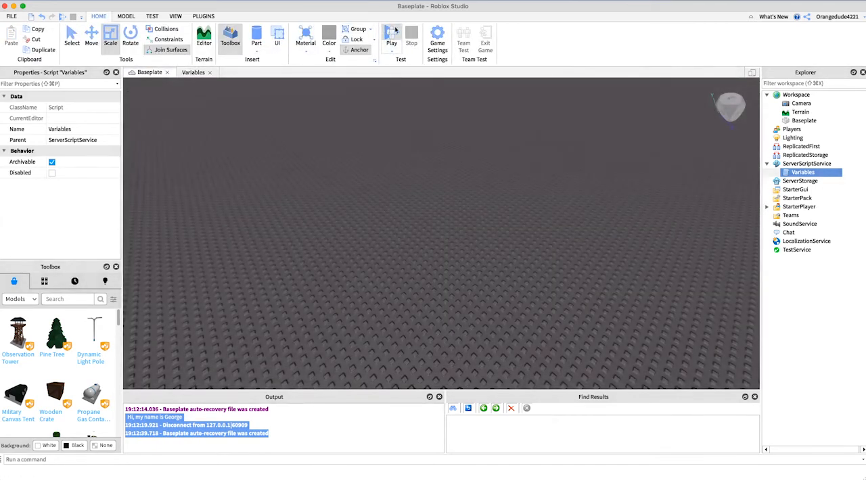
{"action": "left_click", "coordinate": [391, 37]}
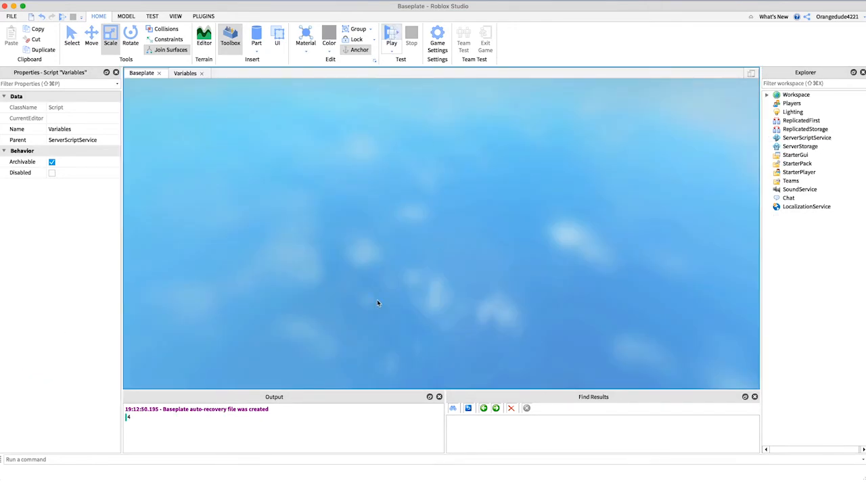
{"action": "left_click", "coordinate": [391, 37]}
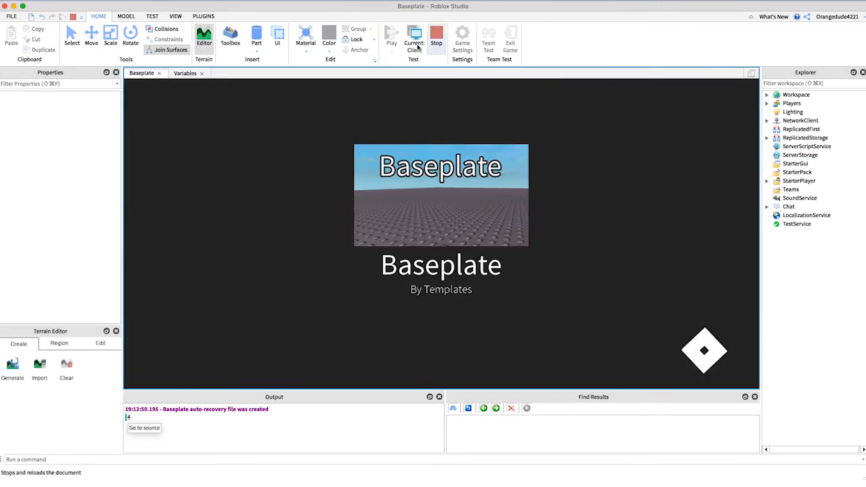
{"action": "left_click", "coordinate": [437, 37]}
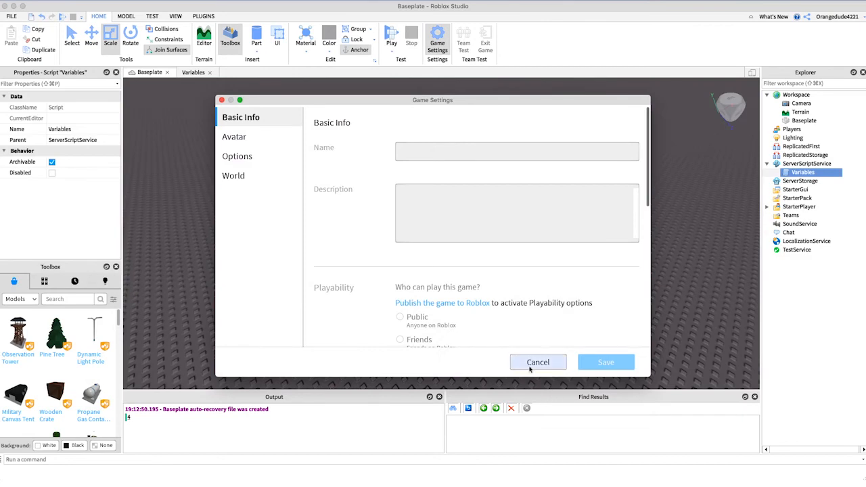
{"action": "left_click", "coordinate": [538, 362]}
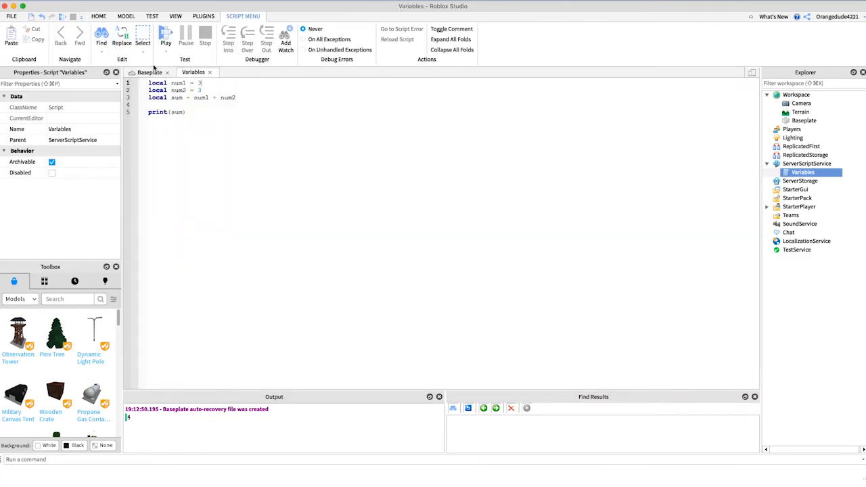
- Play-test again so Output prints 6, then return to the Variables script
{"action": "left_click", "coordinate": [149, 71]}
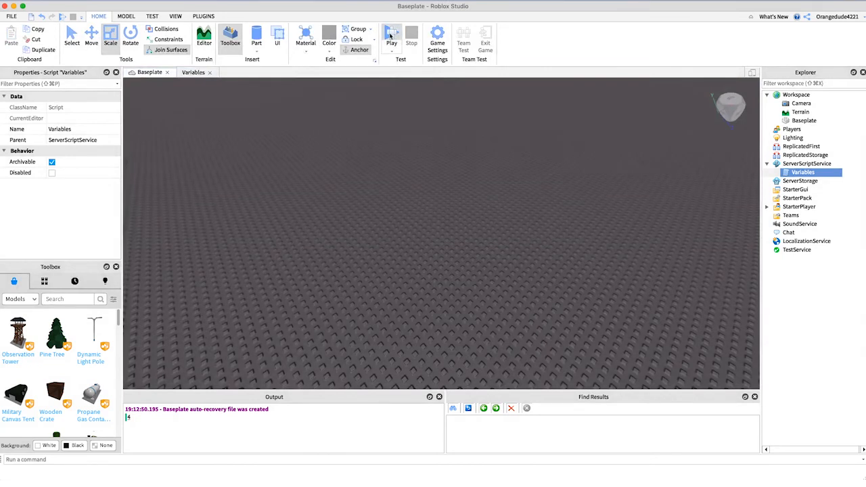
{"action": "left_click", "coordinate": [391, 33]}
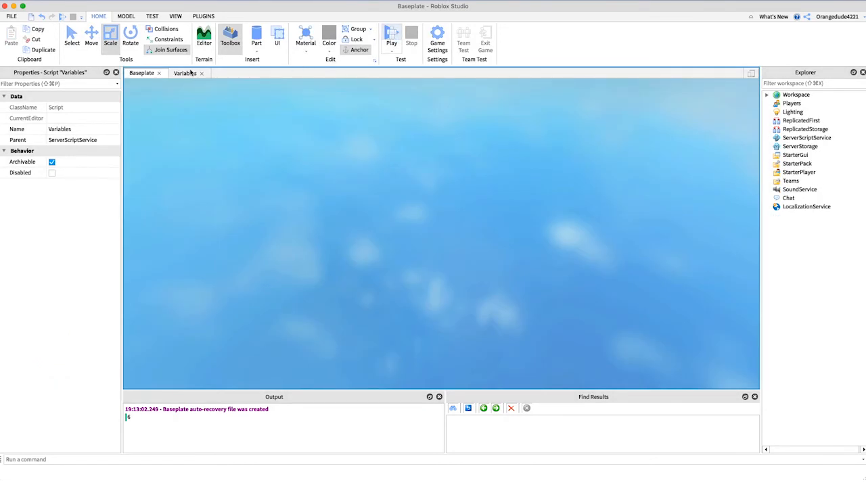
{"action": "left_click", "coordinate": [391, 37]}
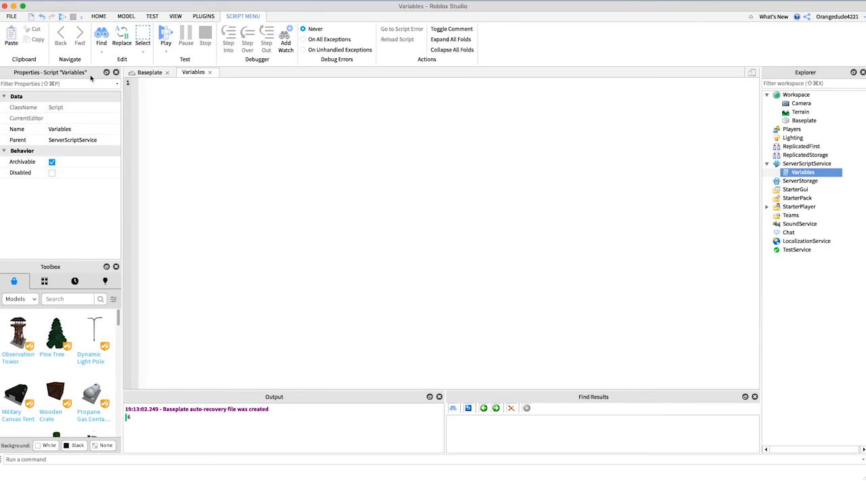
- Write local wednesday = true and print(wednesday)
{"action": "type", "text": "local wednesday = true"}
{"action": "type", "text": "print"}
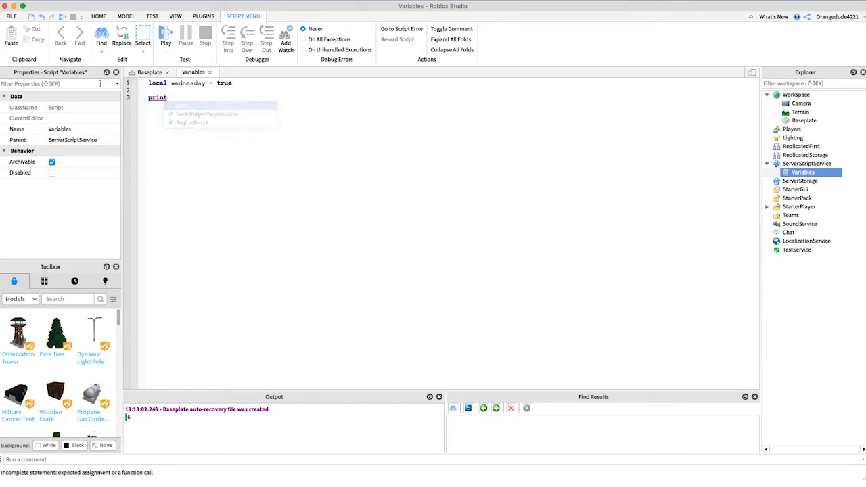
{"action": "type", "text": "(wednesday)"}
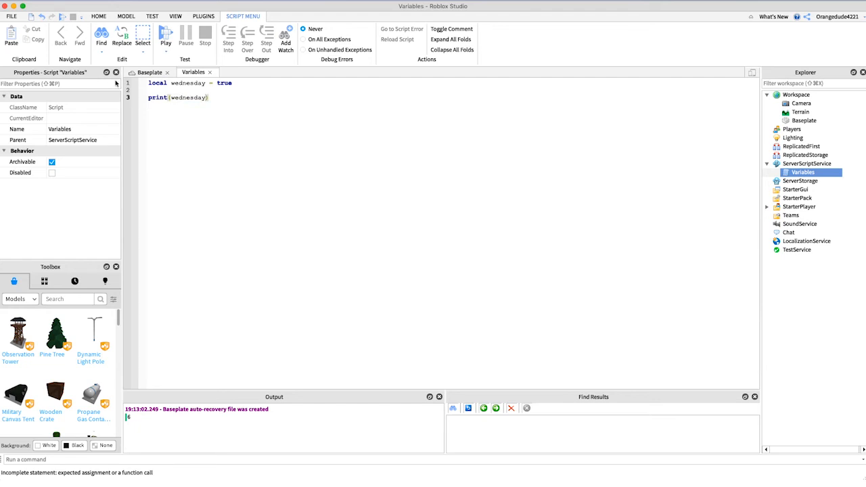
- Play-test the Baseplate so Output shows true, then stop the test
{"action": "left_click", "coordinate": [149, 72]}
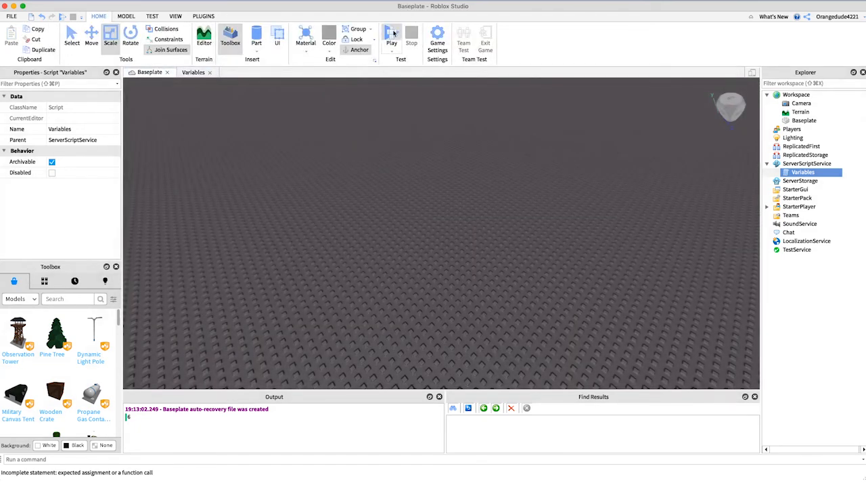
{"action": "left_click", "coordinate": [391, 37]}
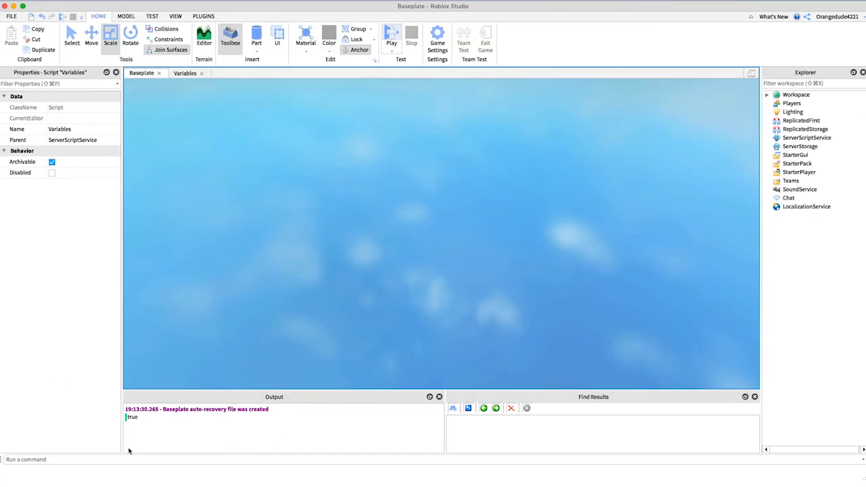
{"action": "left_click", "coordinate": [391, 37]}
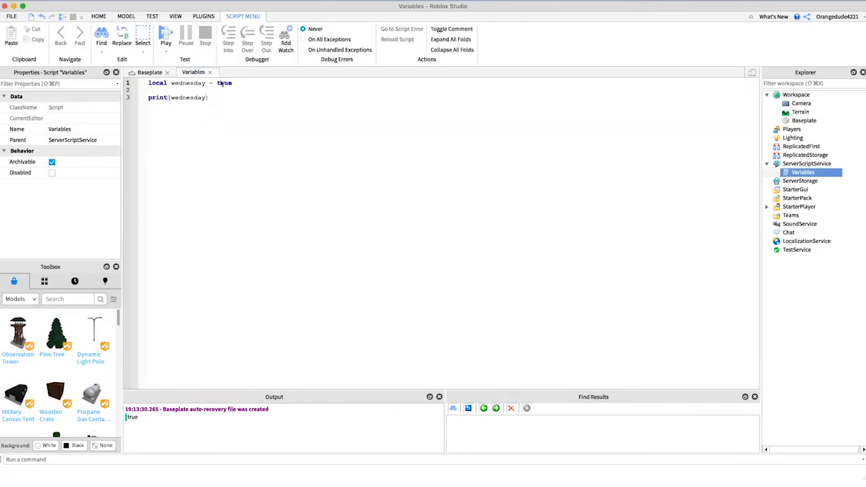
- Change wednesday to false and play-test so Output prints false, ending on the Baseplate view
{"action": "type", "text": "false"}
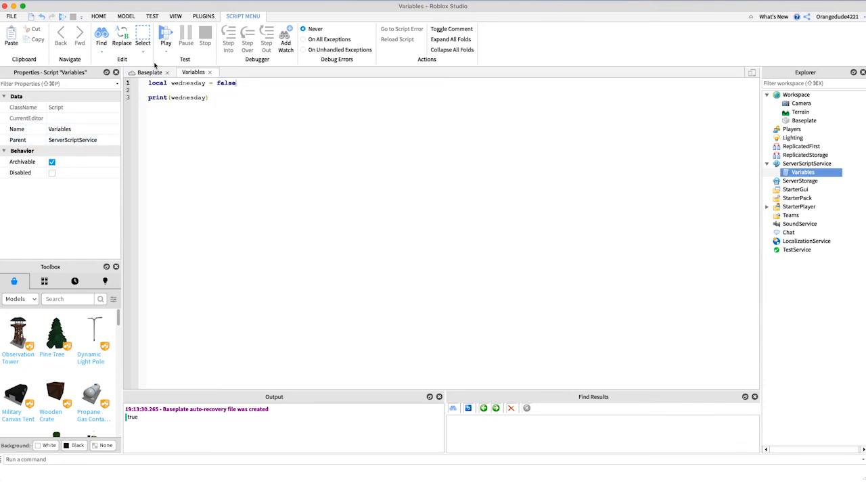
{"action": "left_click", "coordinate": [149, 72]}
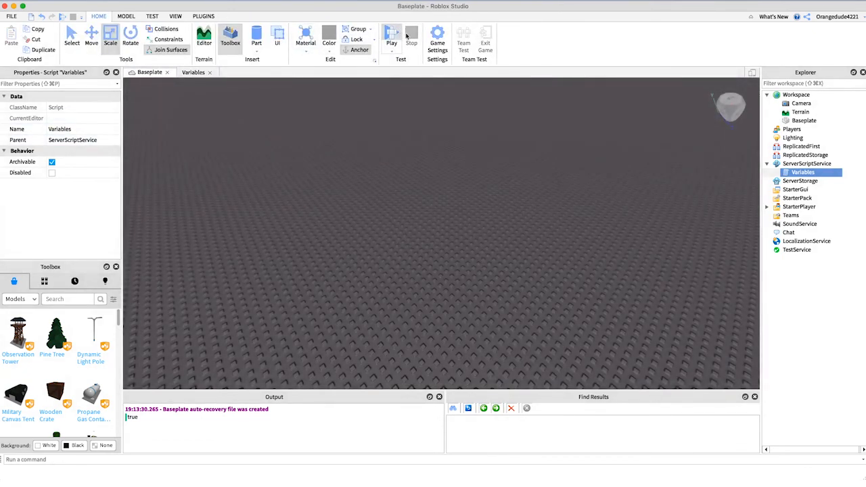
{"action": "left_click", "coordinate": [391, 35]}
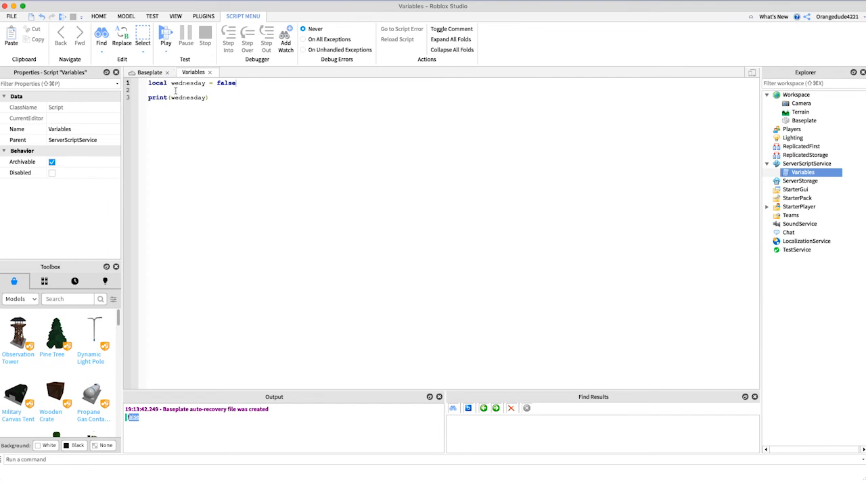
{"action": "left_click", "coordinate": [149, 73]}
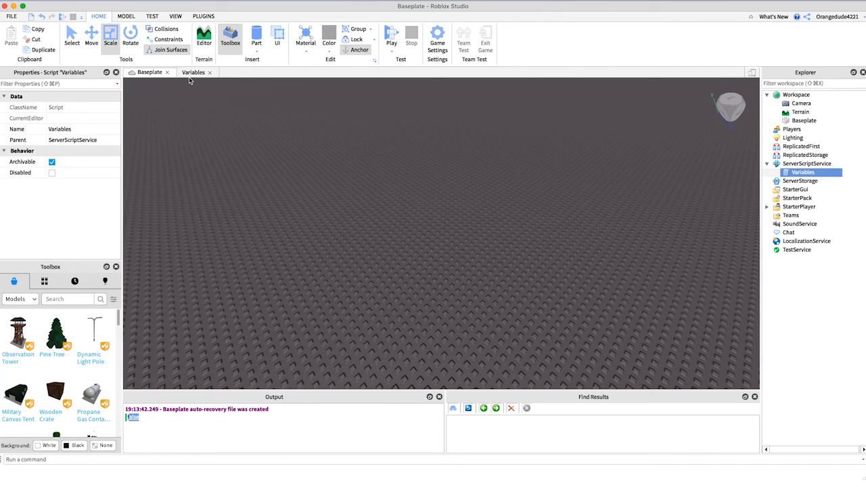
{"action": "mouse_move", "coordinate": [219, 122]}
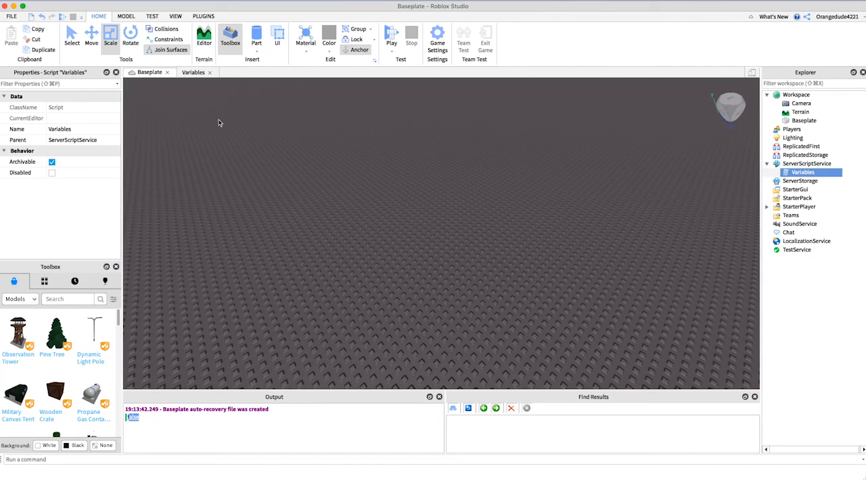